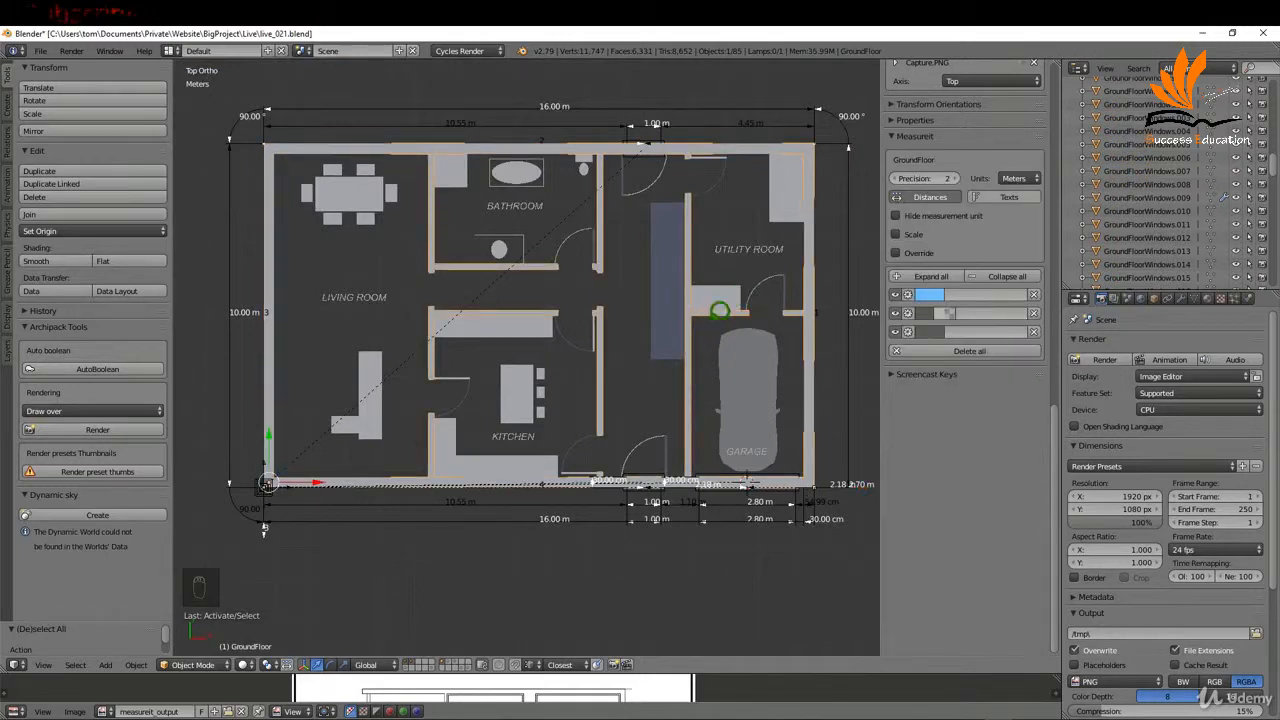
# Snap the 3D cursor to GroundFloor's wall-end vertex beside the utility room doorway.
pyautogui.press('Tab')
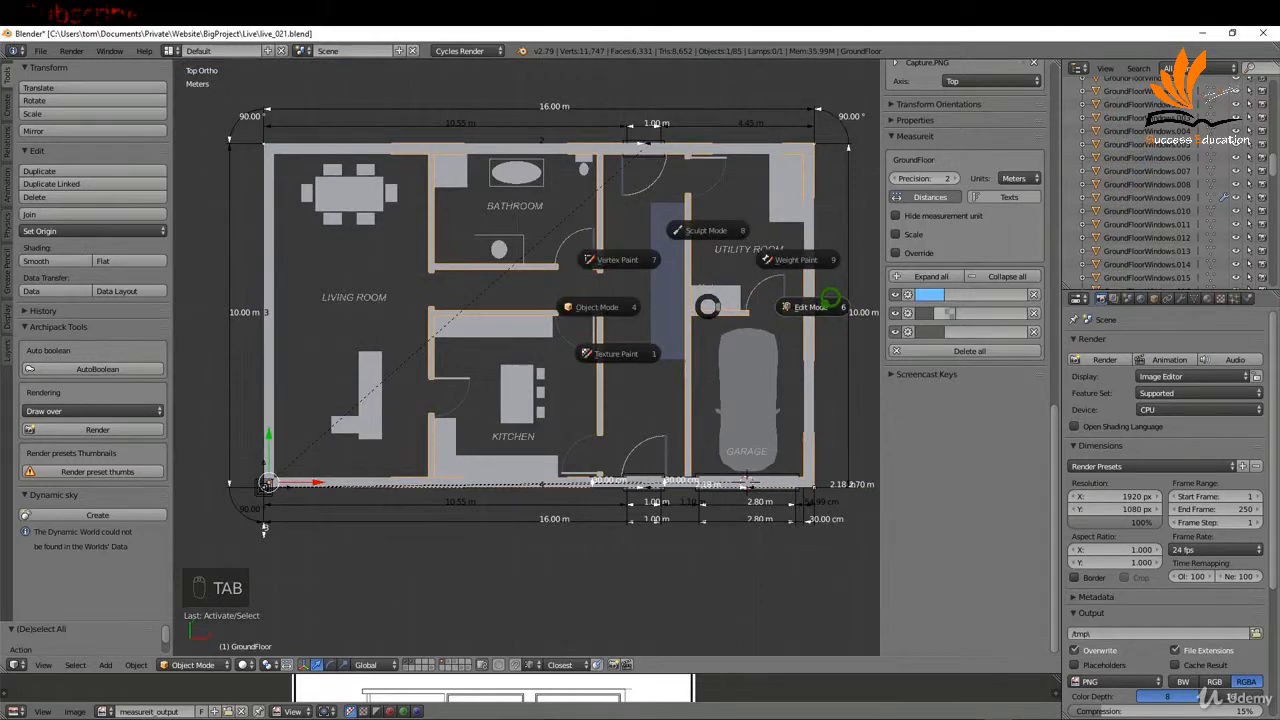
pyautogui.press('Tab')
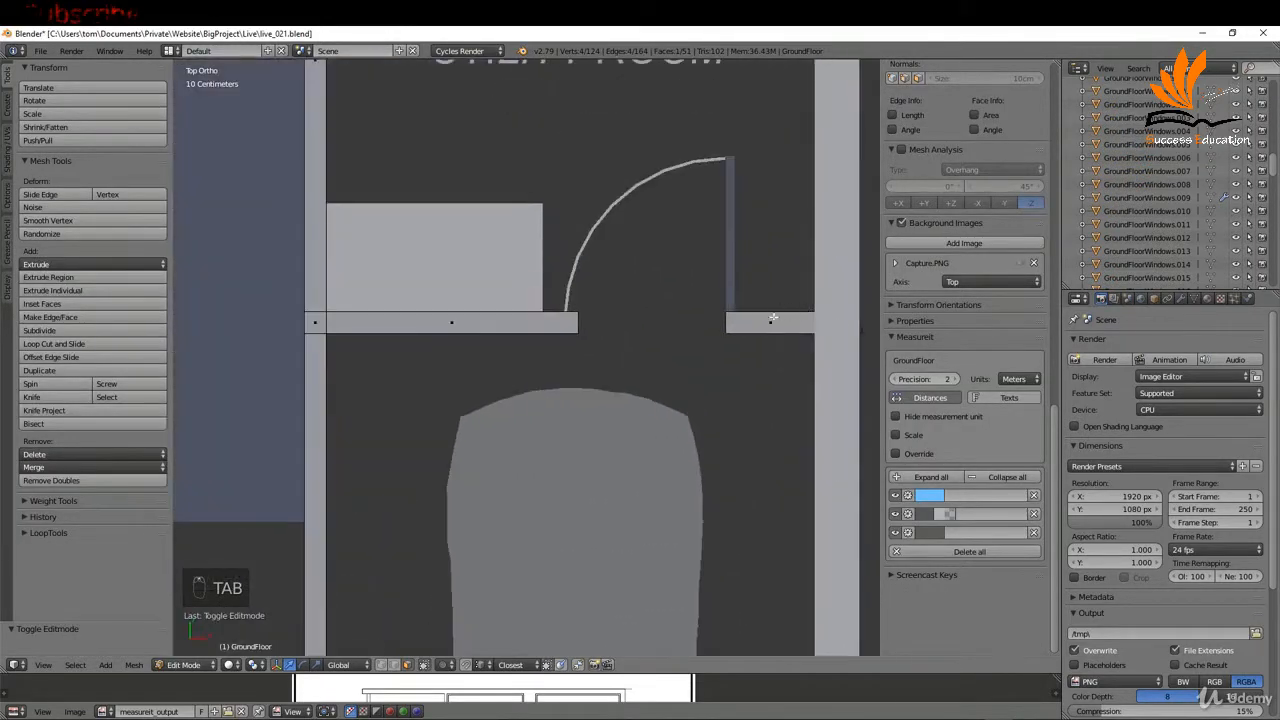
pyautogui.click(770, 322)
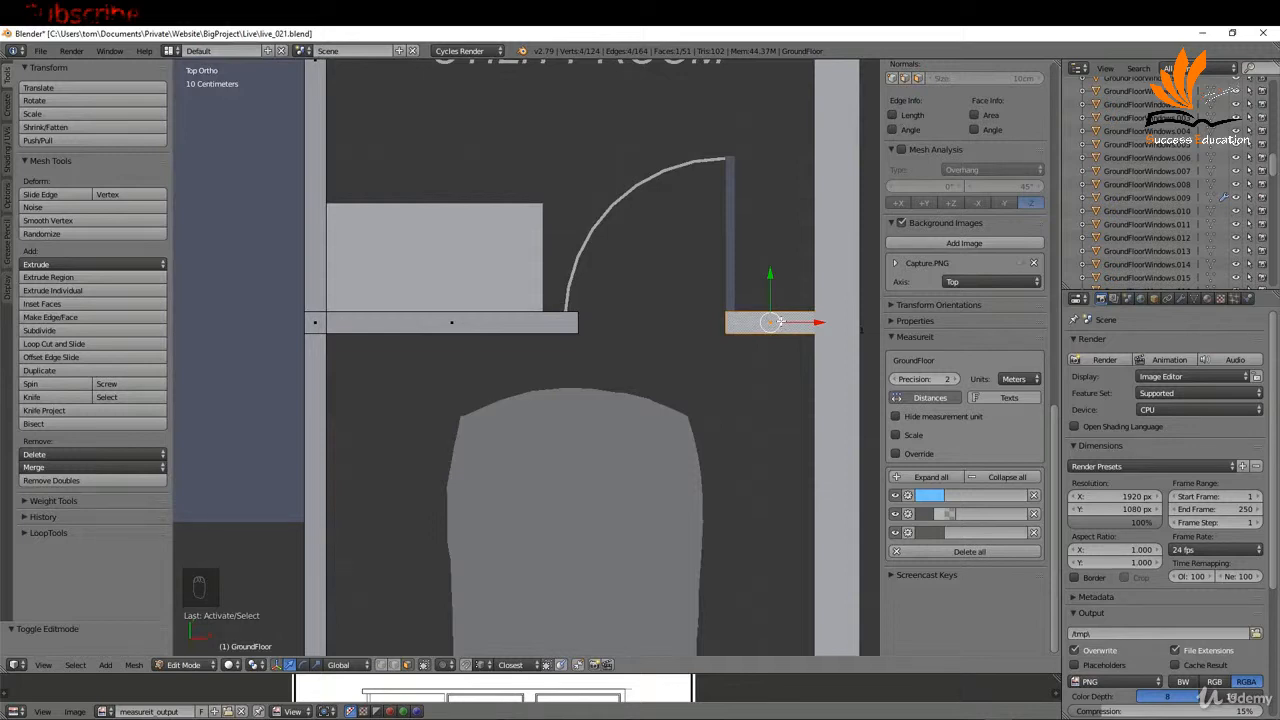
pyautogui.press('Shift+S')
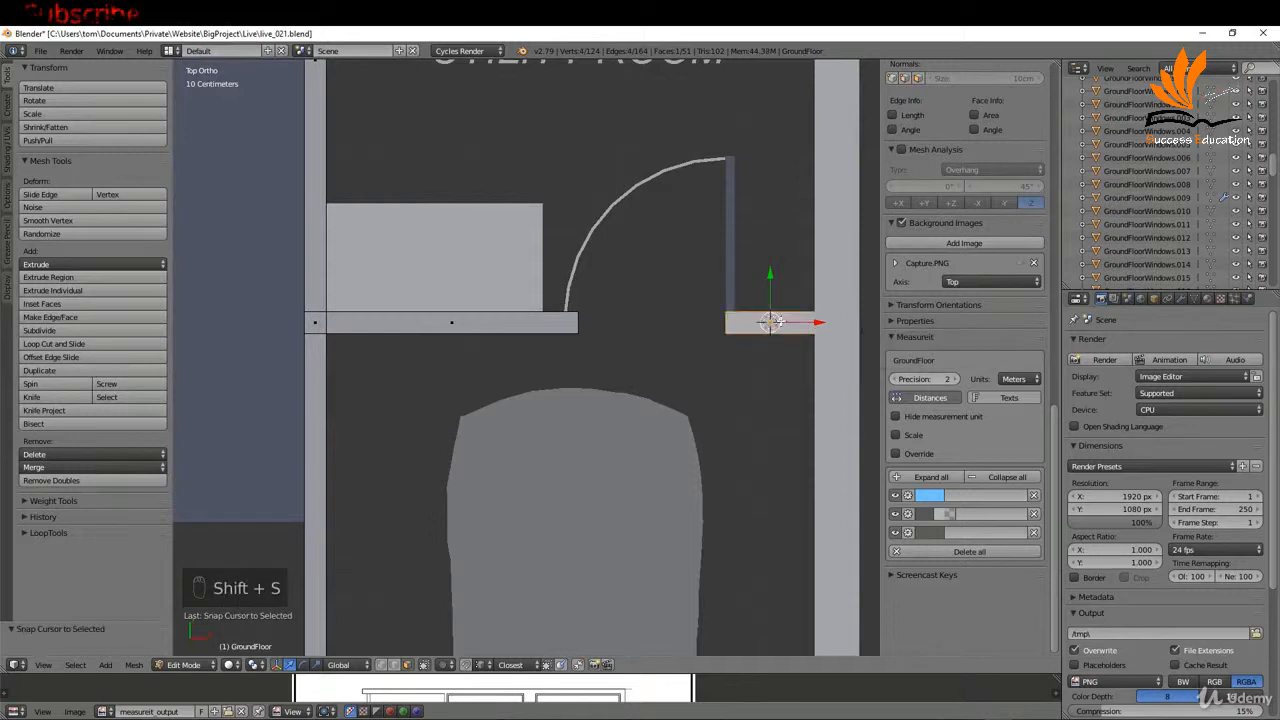
pyautogui.press('Tab')
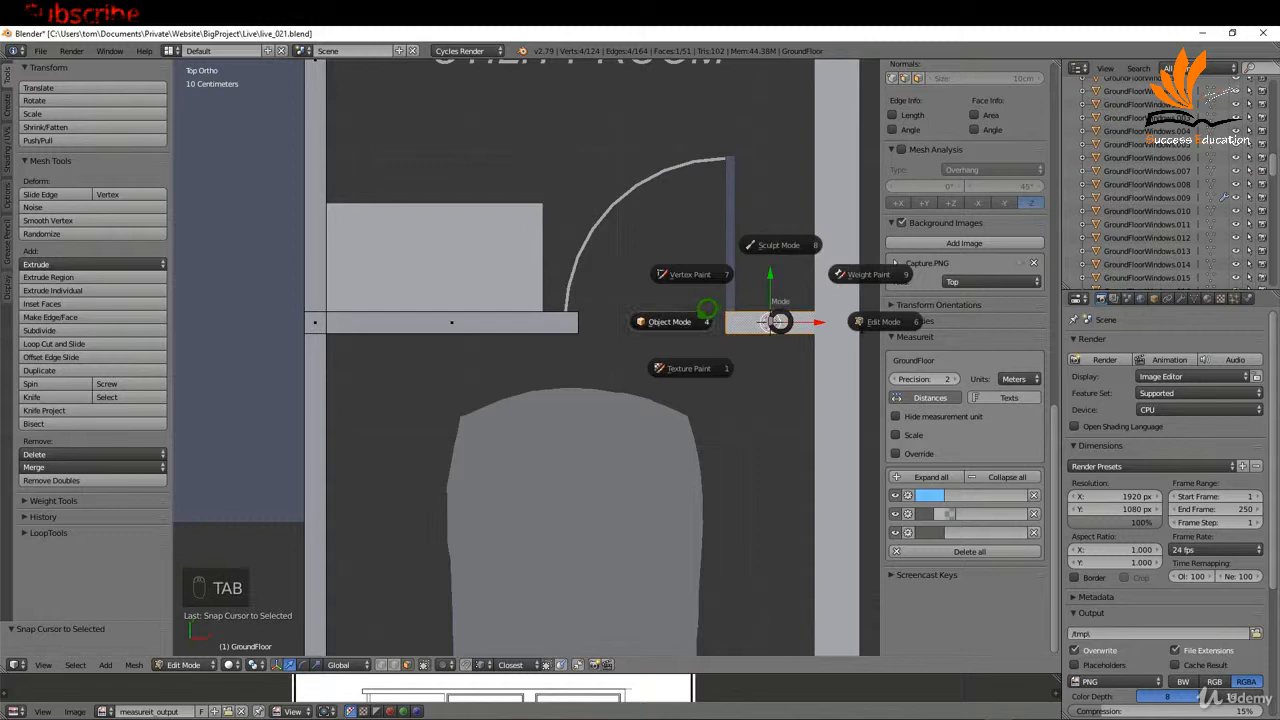
# In Object Mode, rotate the new 2 m Archipack wall to follow the plan and set its width to 15 cm.
pyautogui.press('Tab')
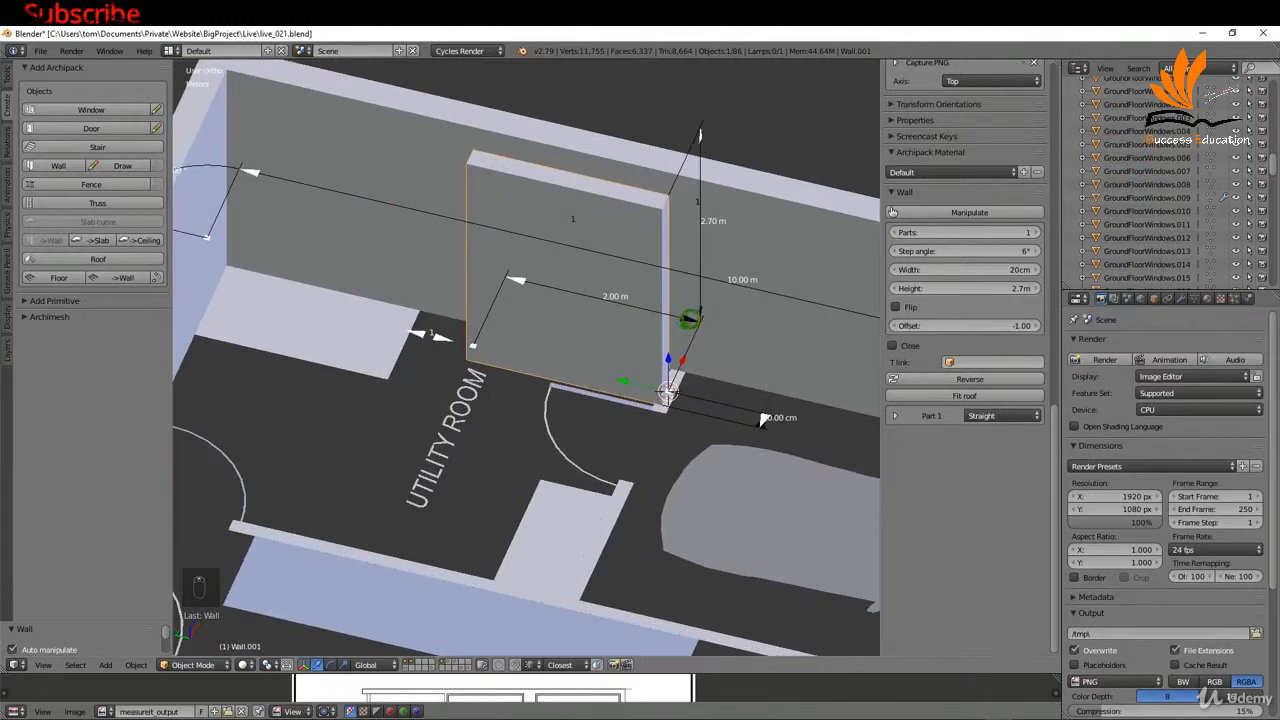
pyautogui.press('r')
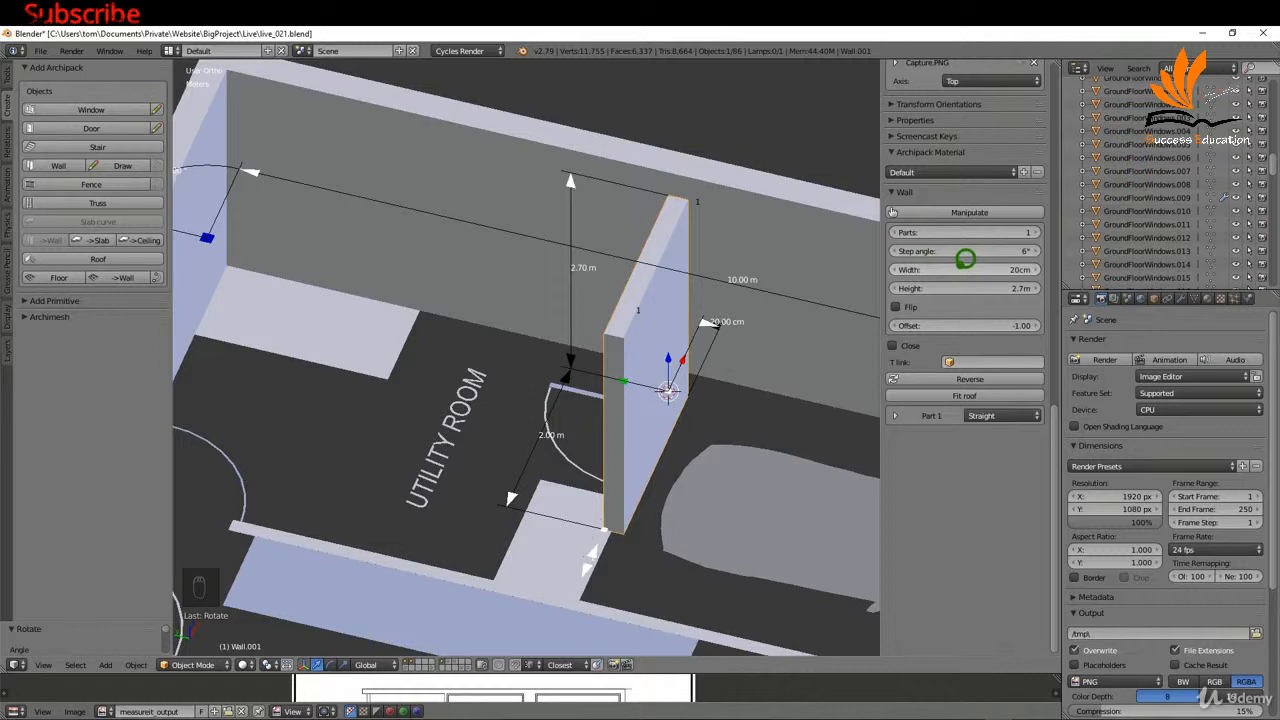
pyautogui.click(965, 269)
pyautogui.write('15')
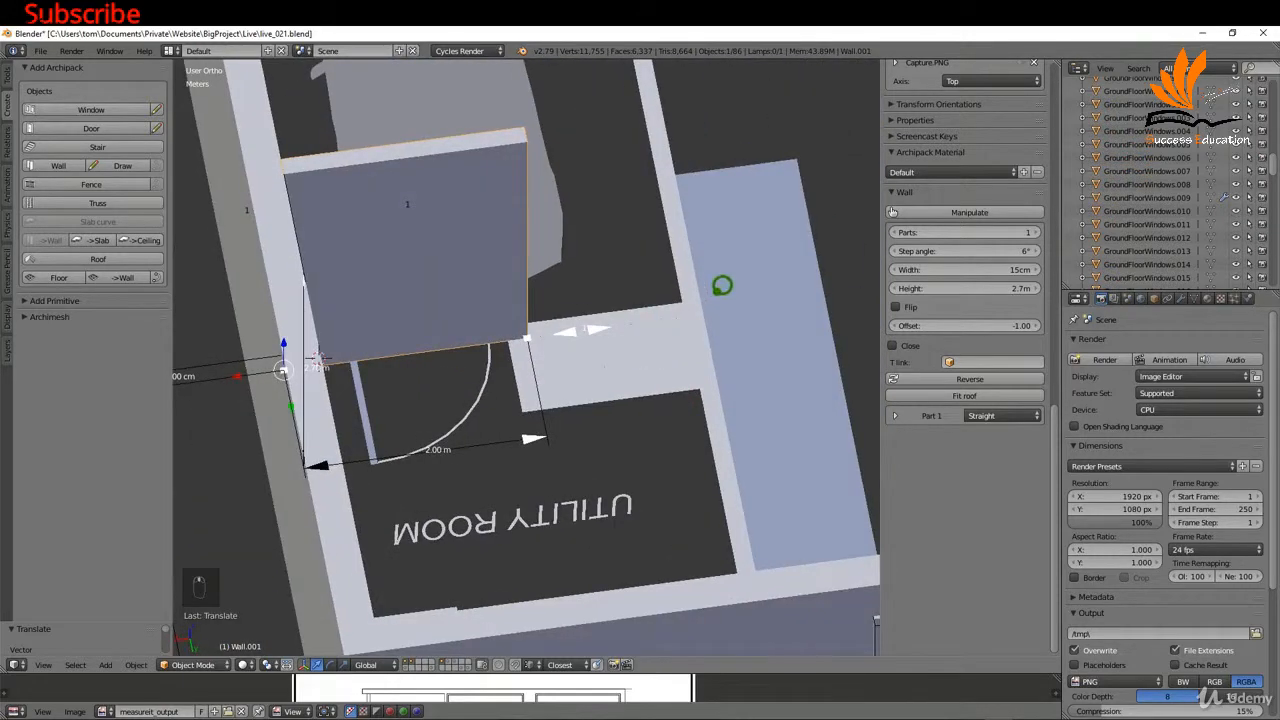
# Orbit the view around the utility room to reach the next corner.
pyautogui.moveTo(722, 285); pyautogui.dragTo(682, 347)
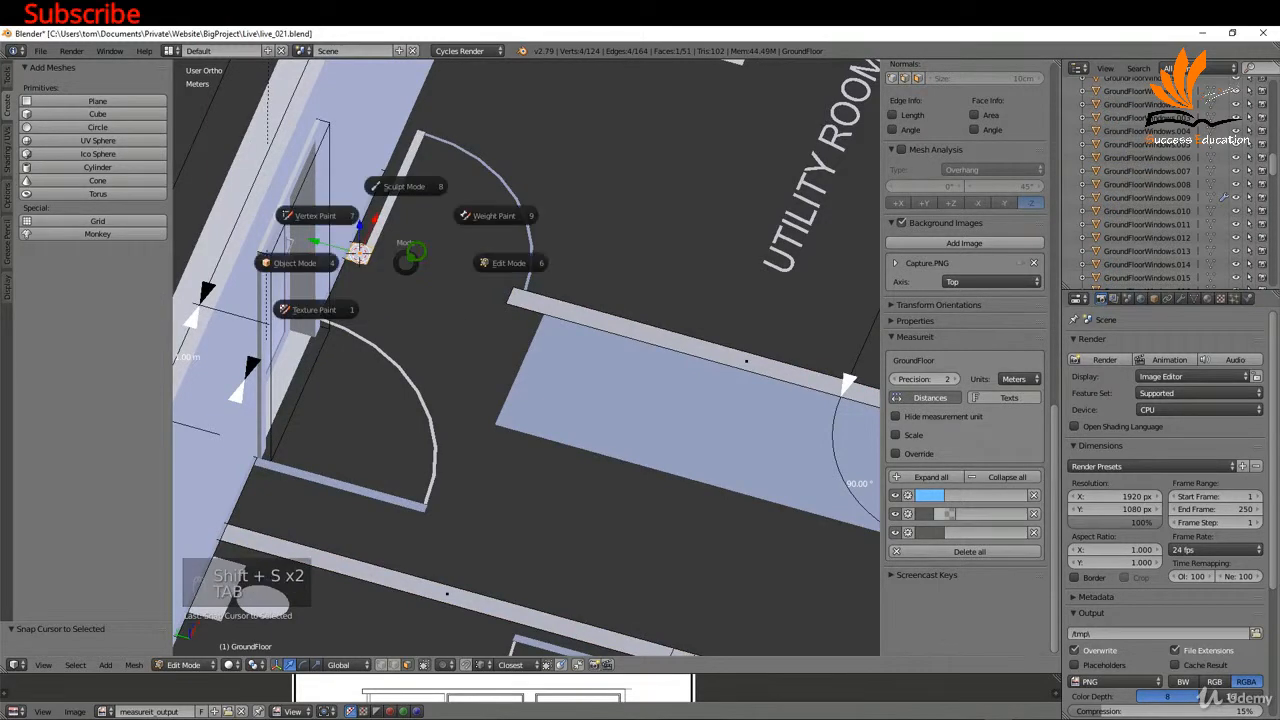
# Switch back to Object Mode to add Wall.002 at the snapped corner.
pyautogui.press('Tab')
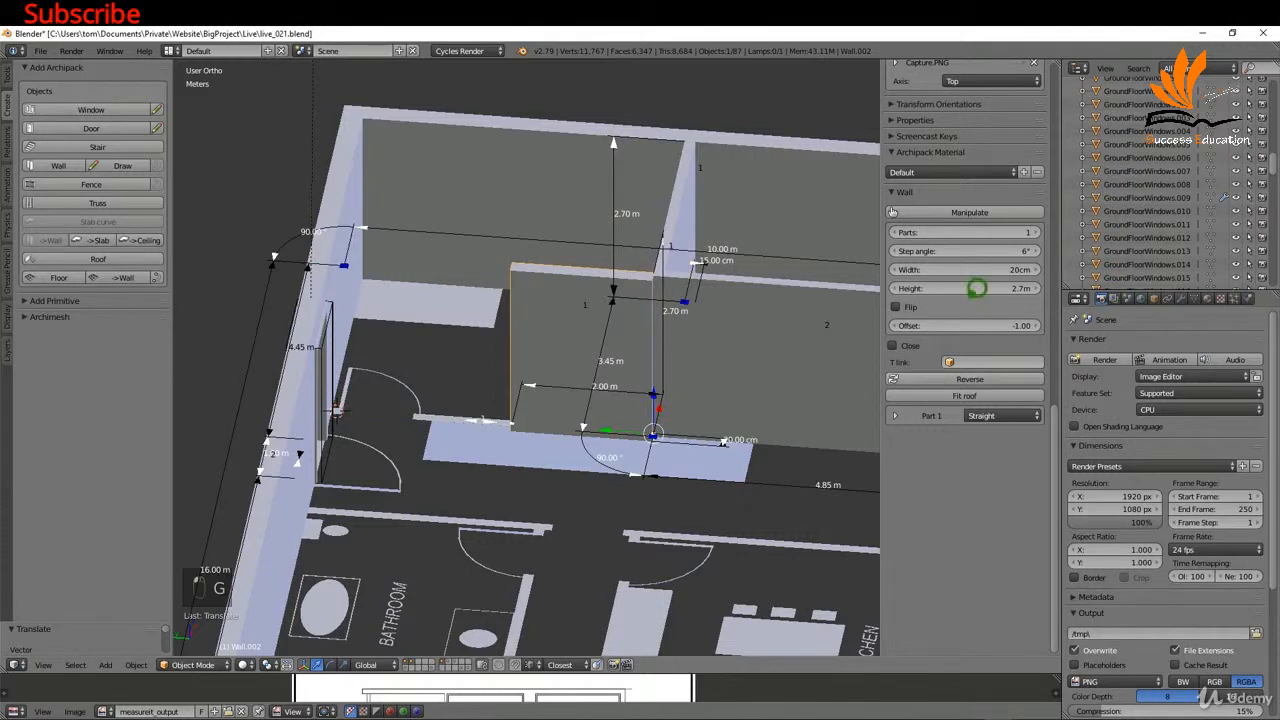
pyautogui.click(963, 269)
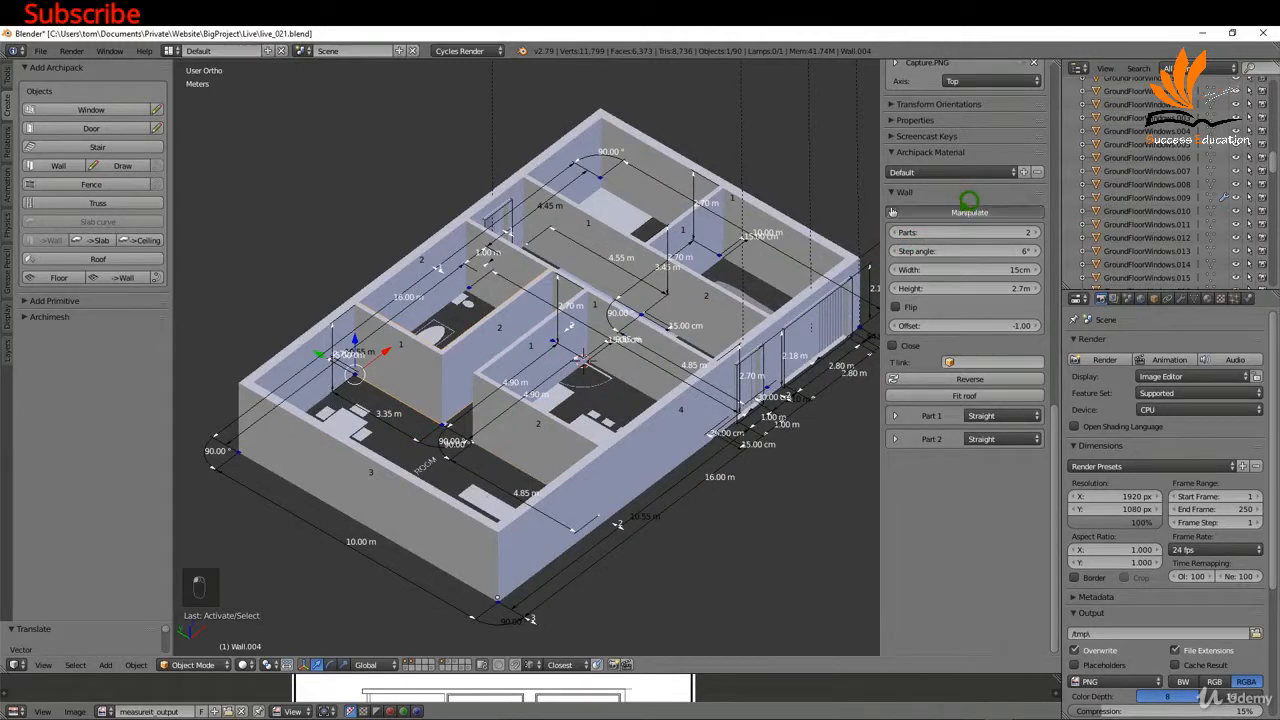
# Turn on Manipulate for Wall.004 to edit its dimensions interactively.
pyautogui.click(969, 211)
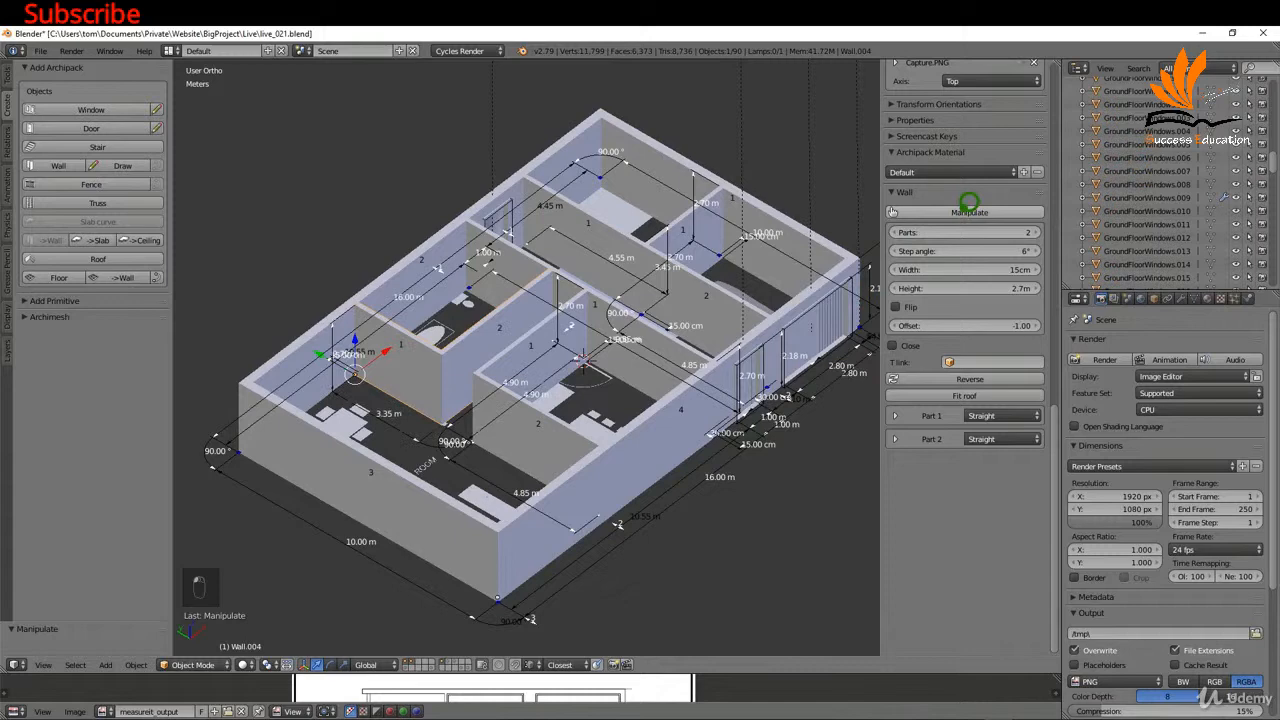